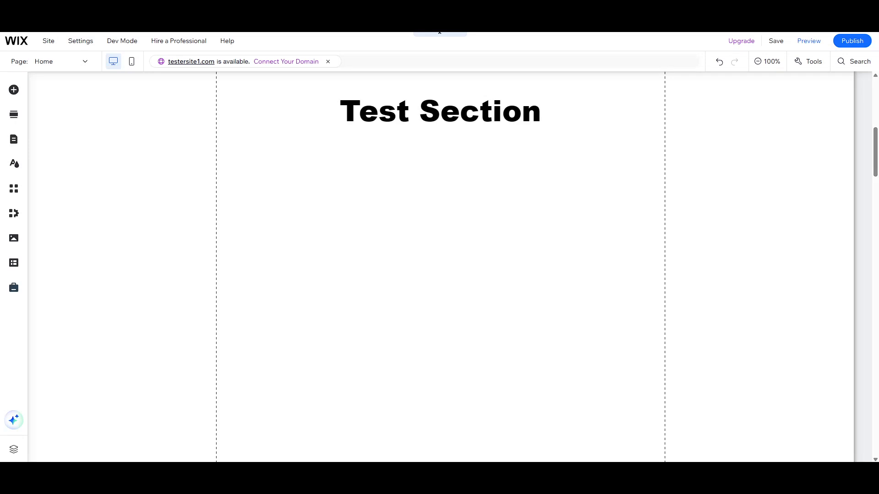
Select the Test Section and look over the page at reduced and full size.
click(446, 234)
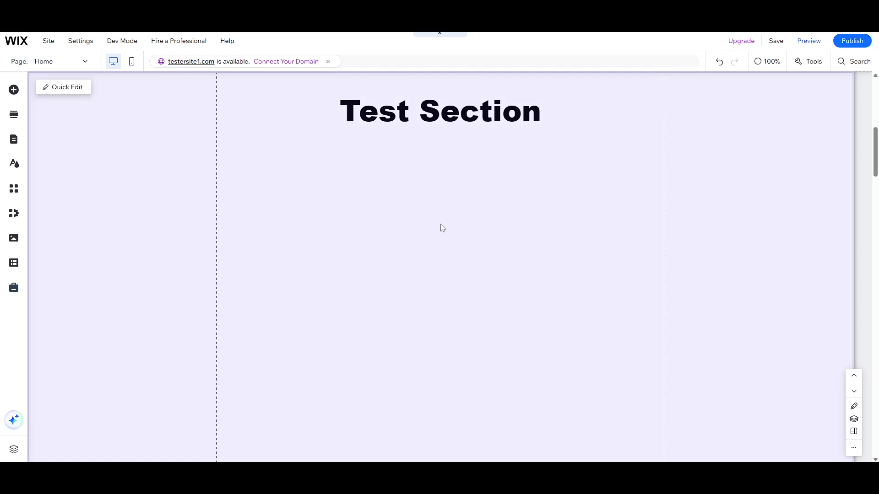
mouse_move(344, 203)
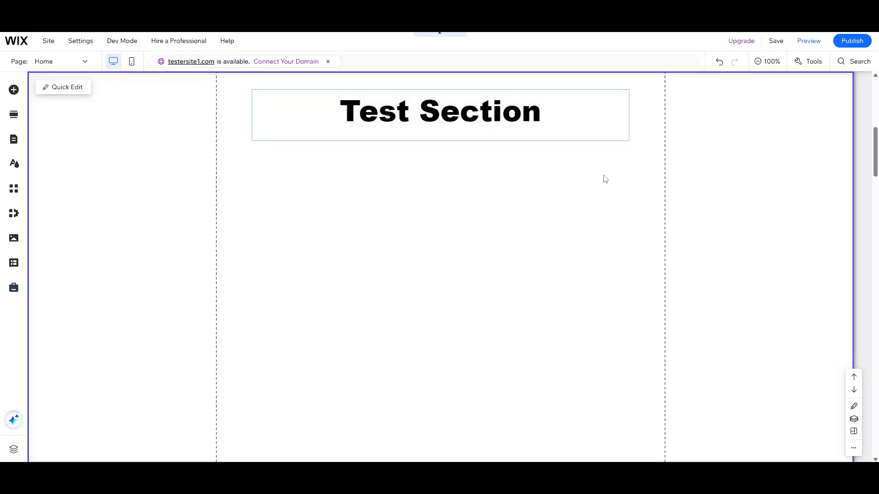
mouse_move(767, 61)
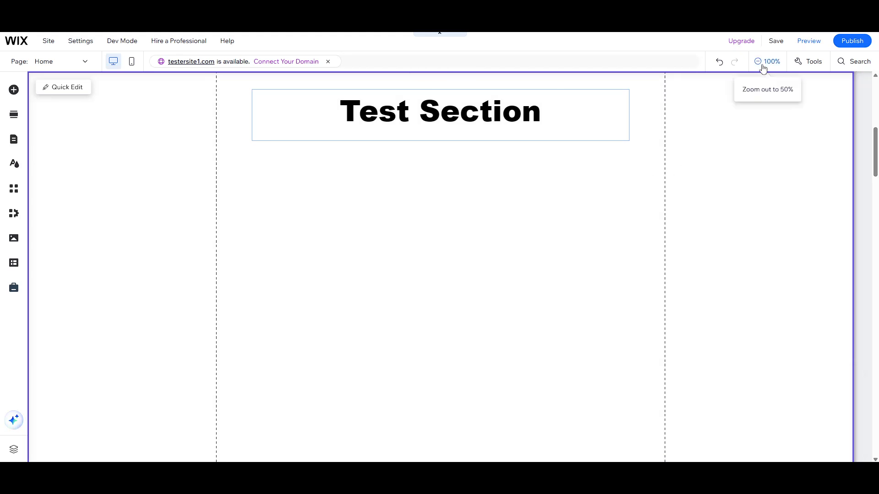
click(768, 61)
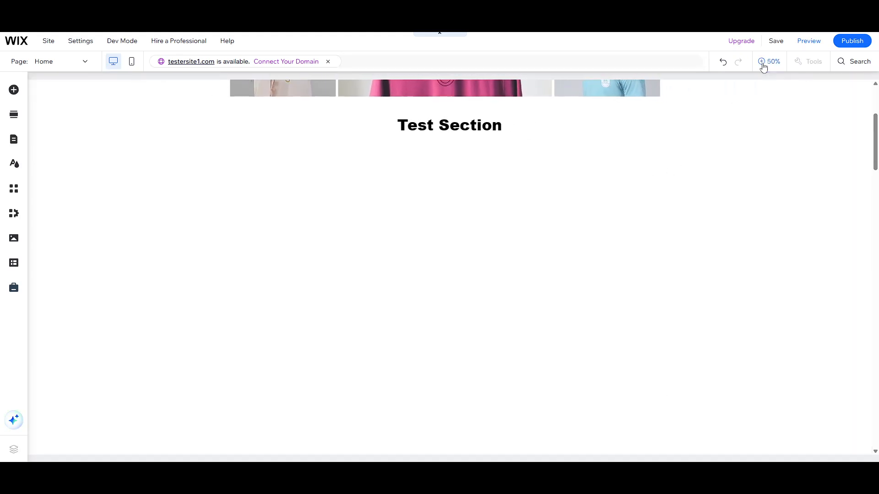
click(761, 62)
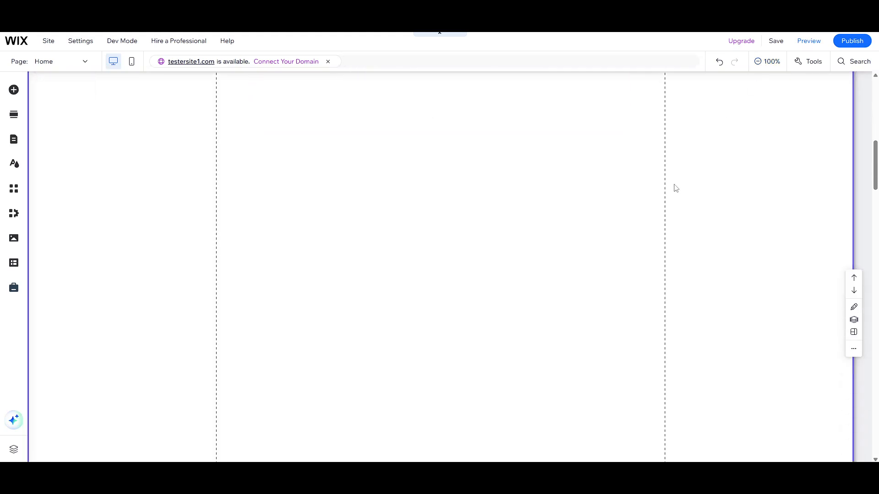
scroll(down, 3)
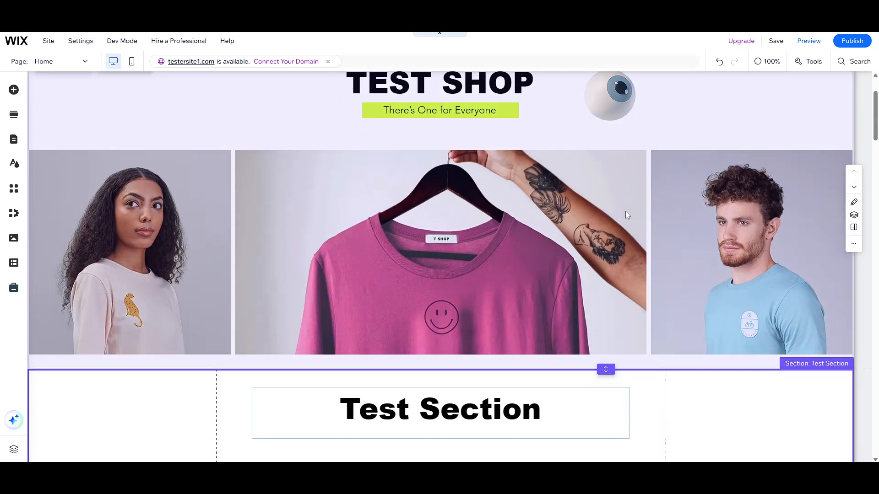
scroll(down, 3)
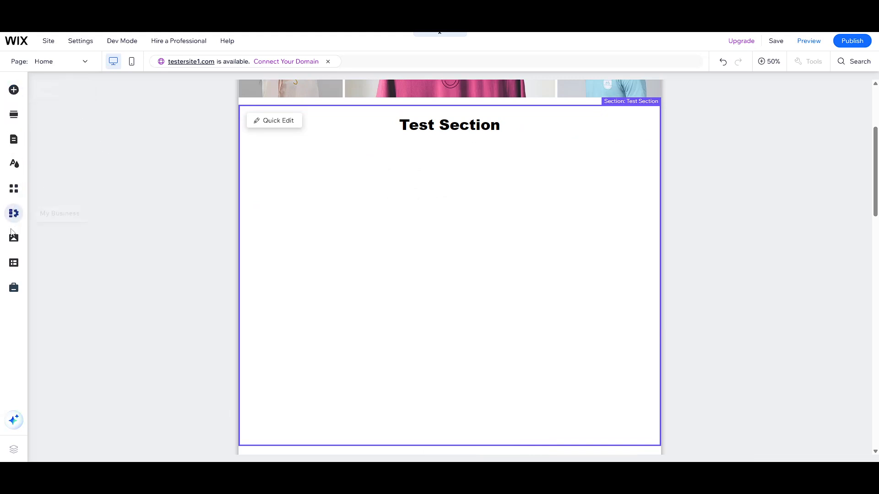
mouse_move(13, 90)
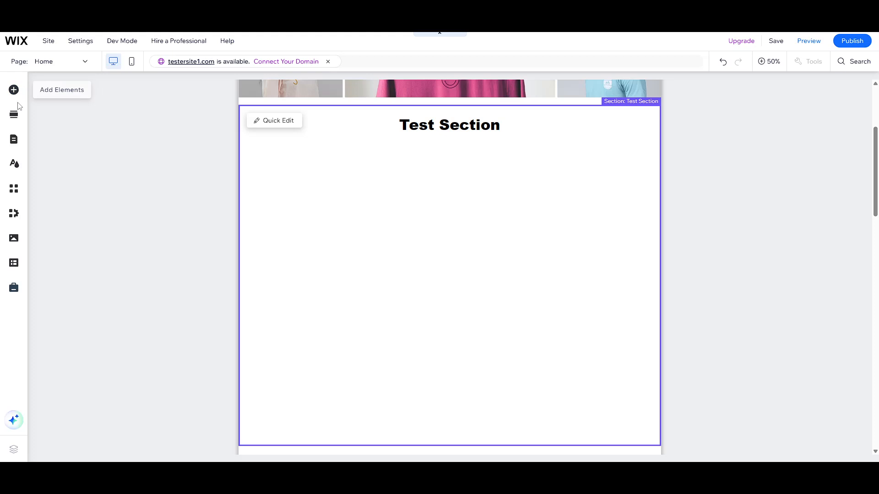
mouse_move(51, 153)
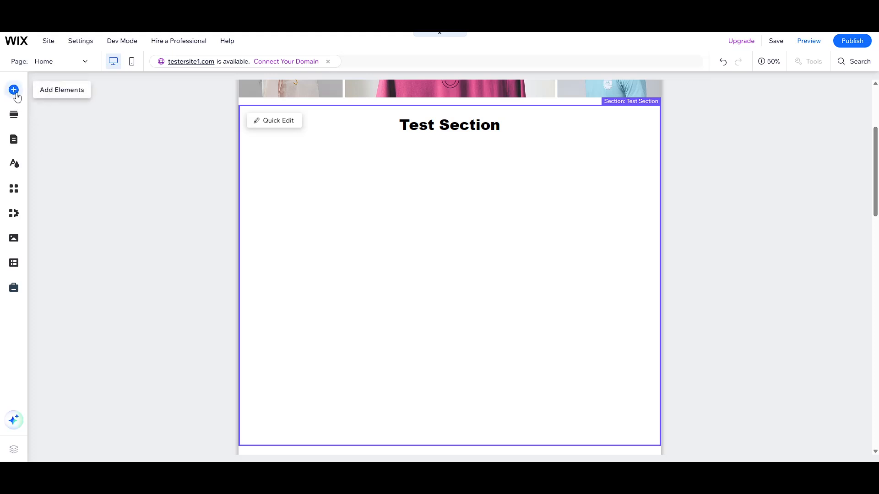
Browse the Add Elements categories (Store, Text, Box, Gallery) and settle on Interactive.
click(13, 91)
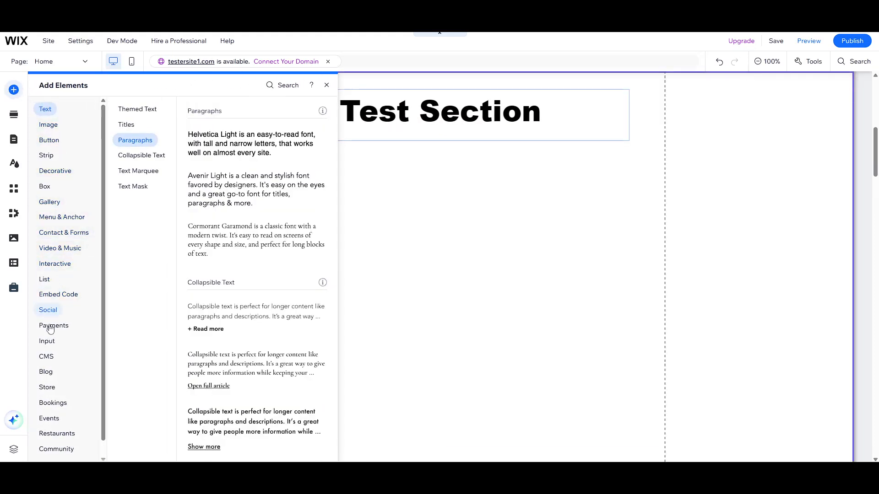
click(47, 389)
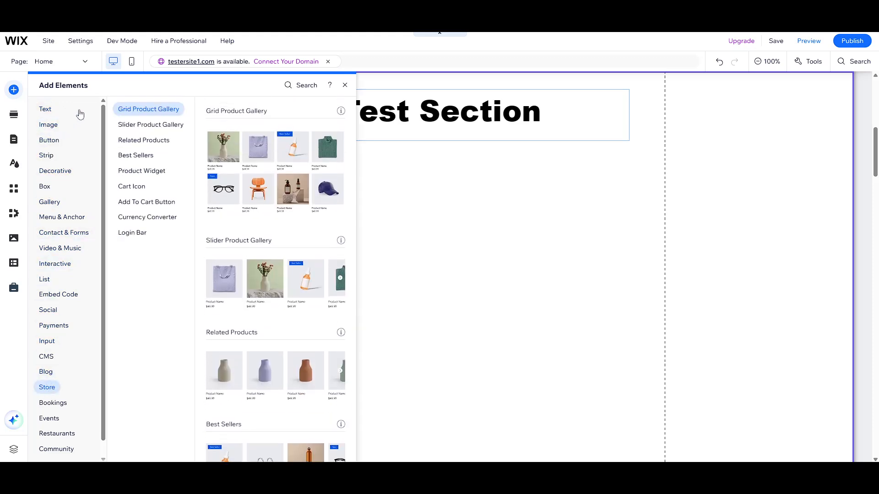
click(45, 109)
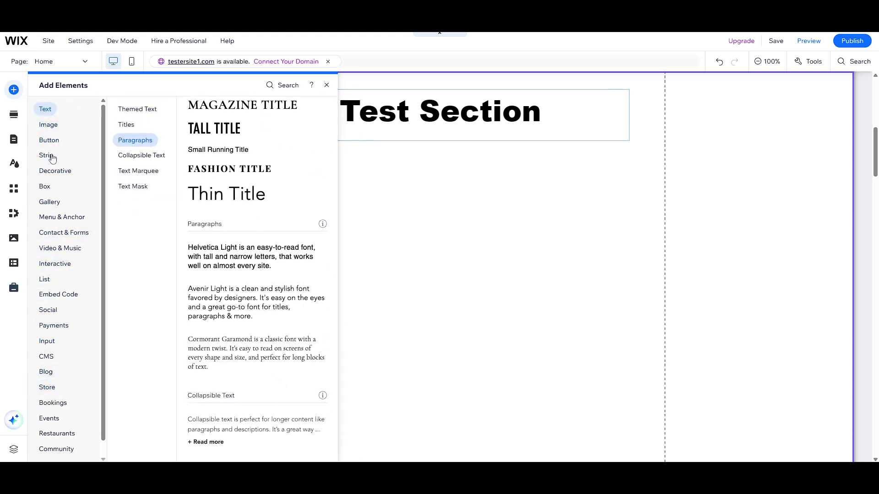
click(43, 186)
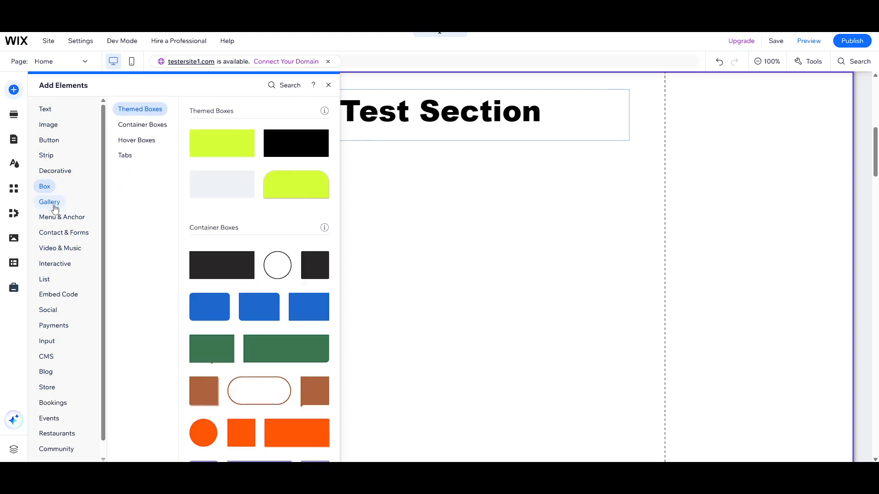
click(49, 202)
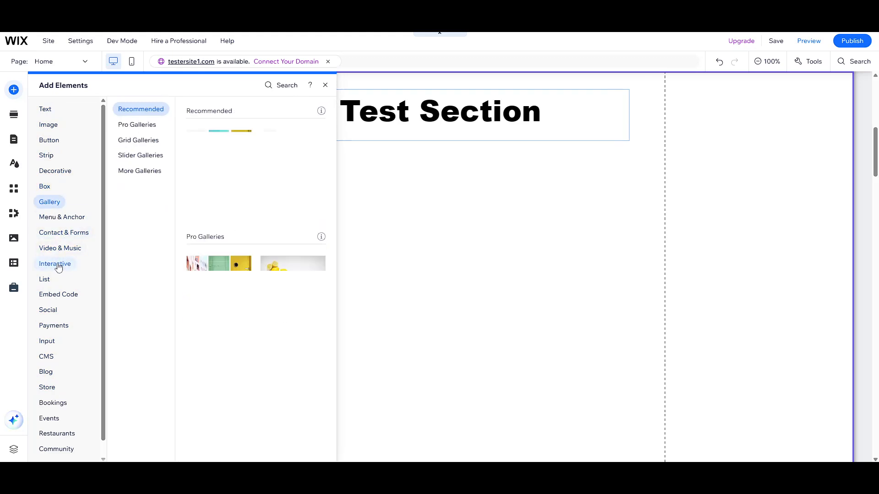
click(55, 264)
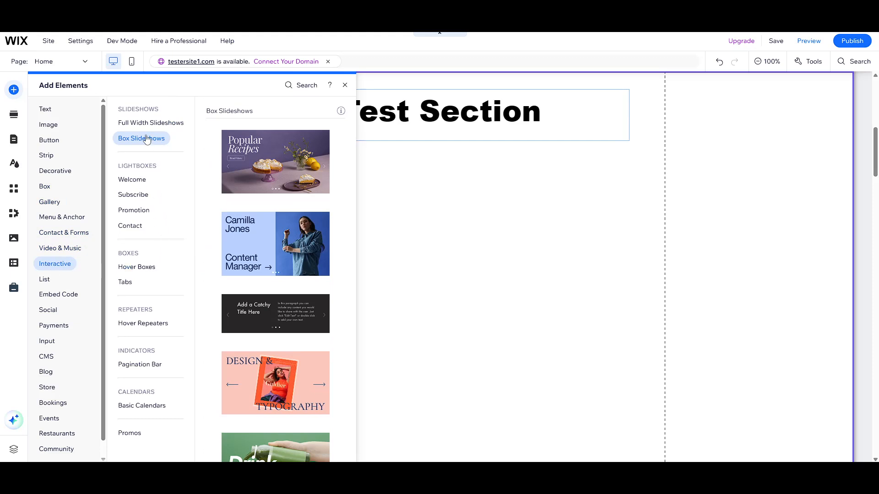
Browse Full Width Slideshows, Welcome Lightbox and Hover Box designs, then return to Box Slideshows.
click(150, 122)
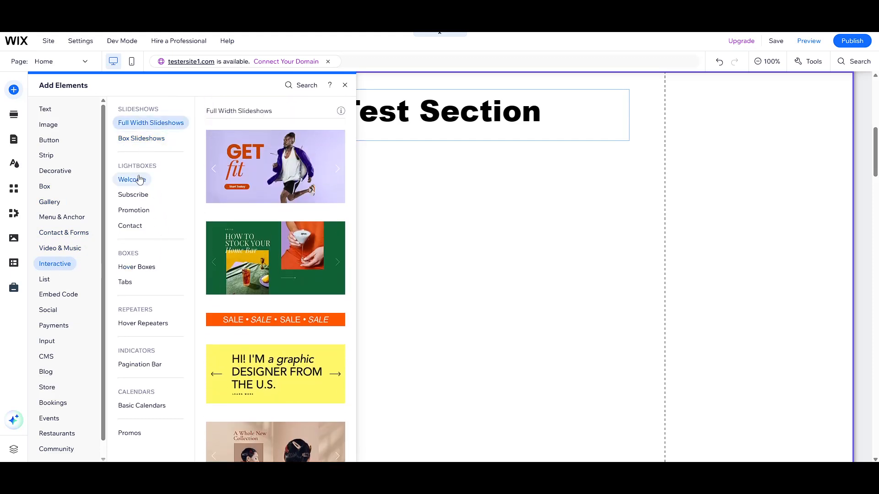
click(132, 179)
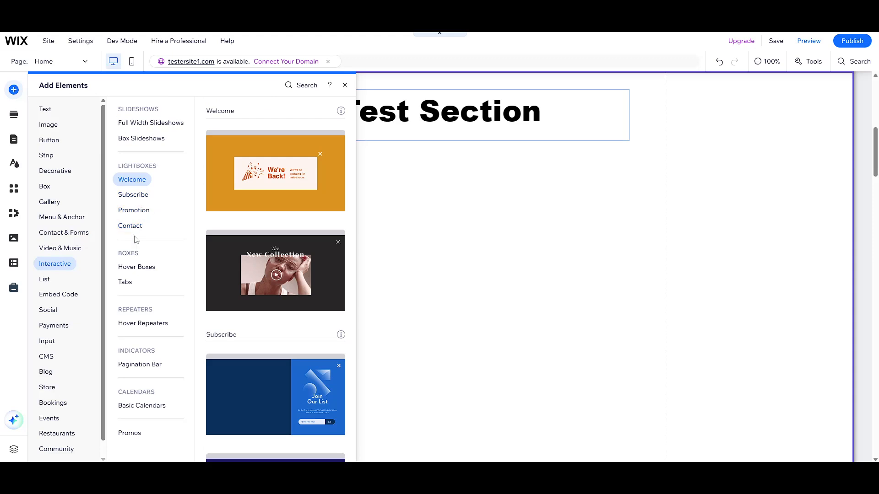
click(136, 266)
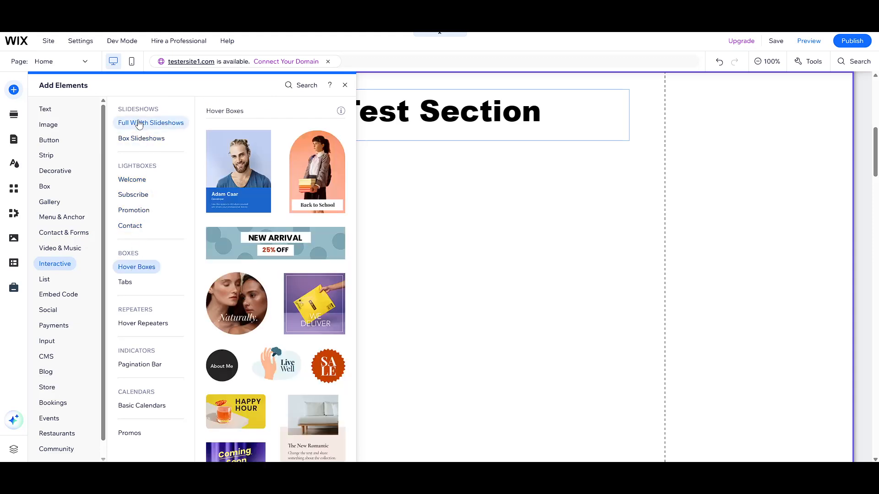
click(151, 123)
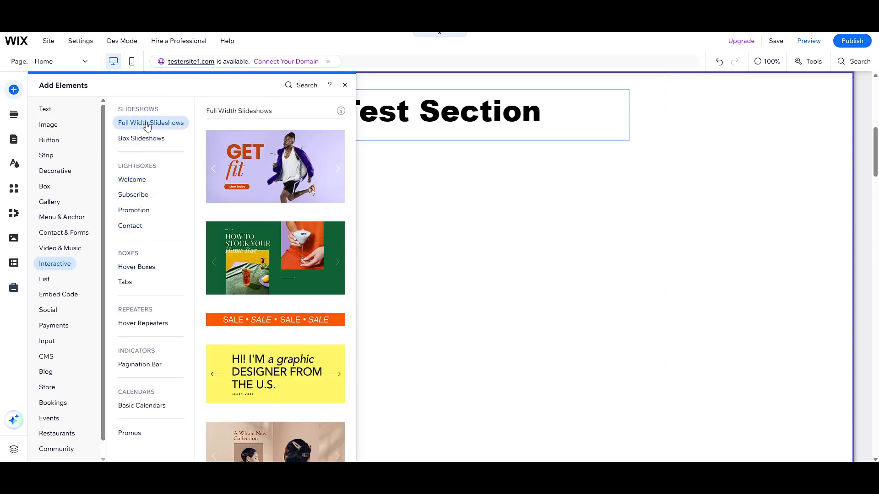
click(141, 138)
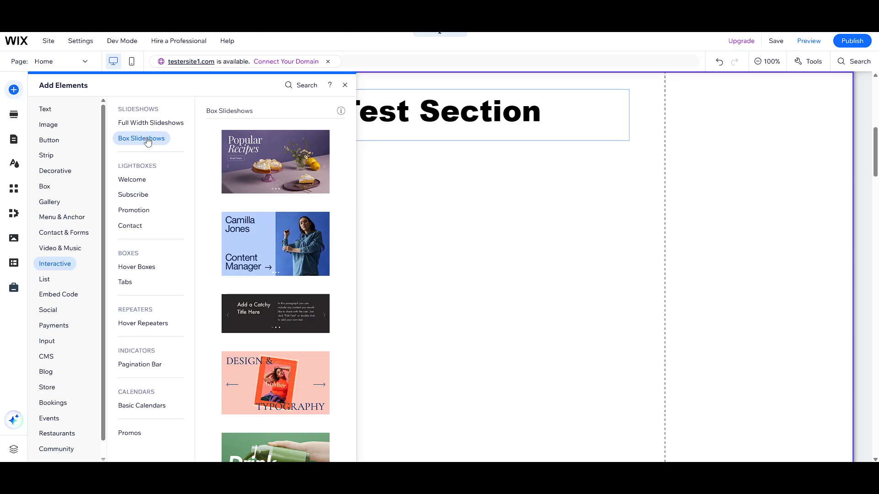
click(150, 122)
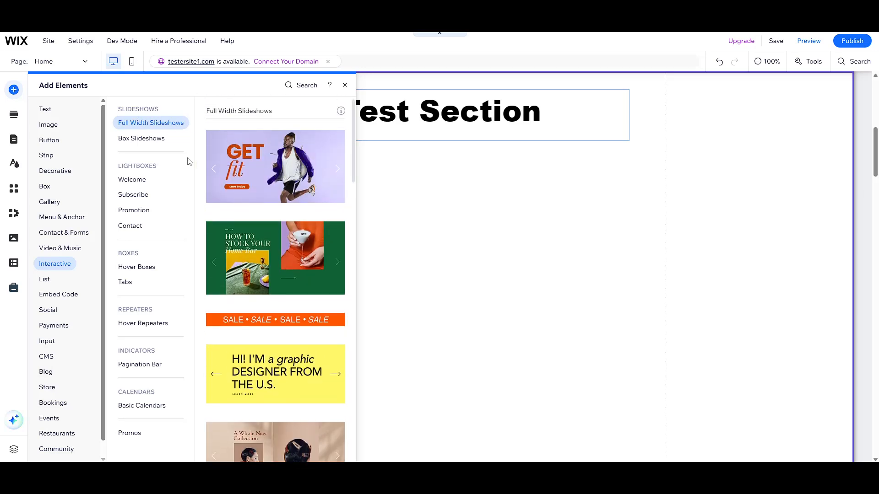
click(141, 139)
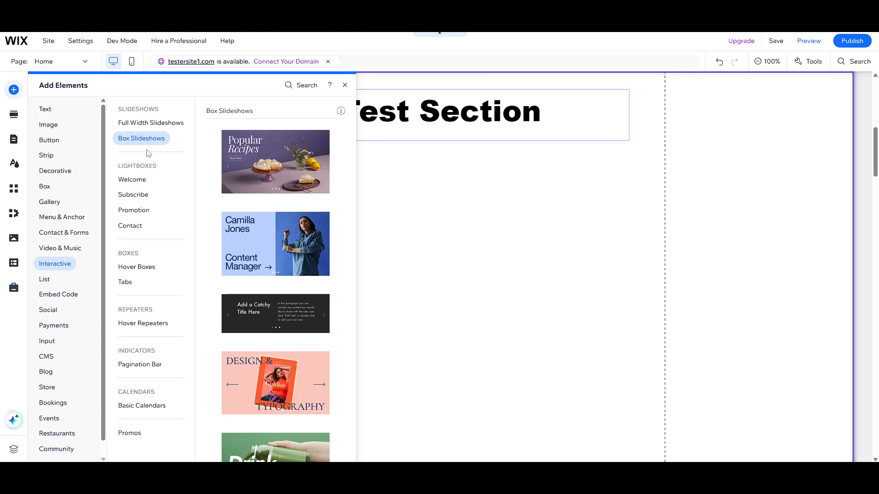
mouse_move(143, 147)
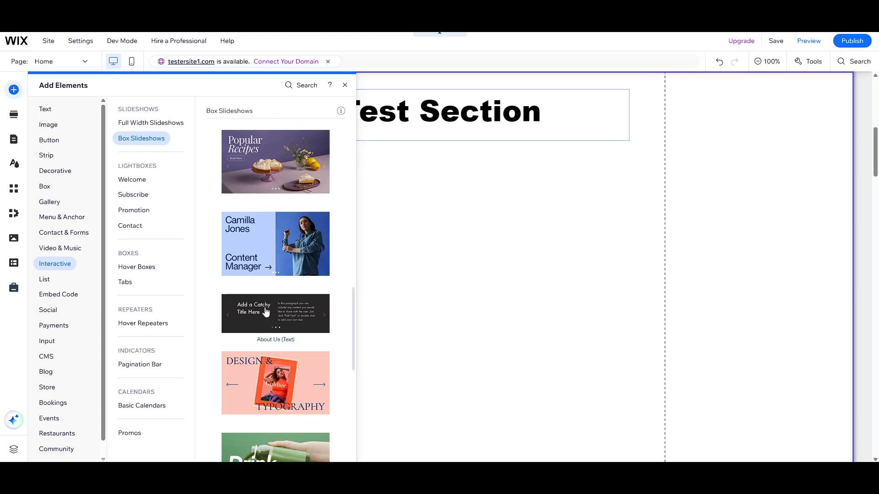
mouse_move(274, 162)
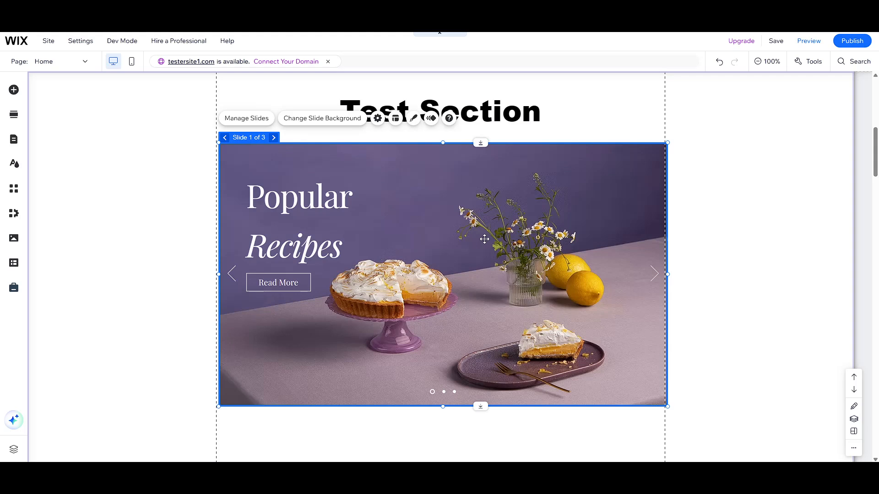
mouse_move(475, 198)
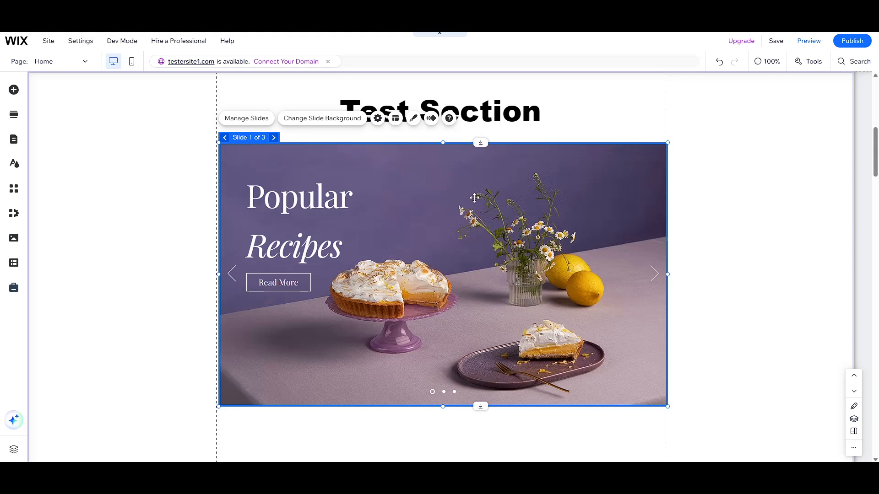
mouse_move(411, 214)
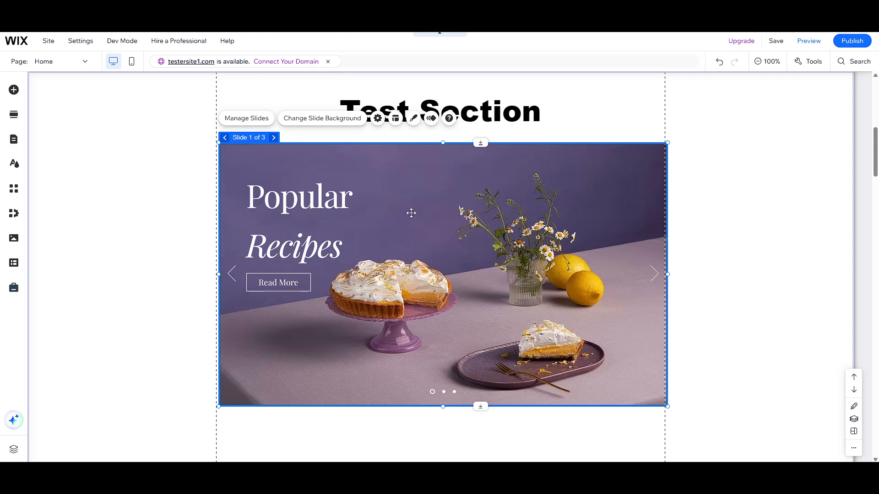
mouse_move(290, 157)
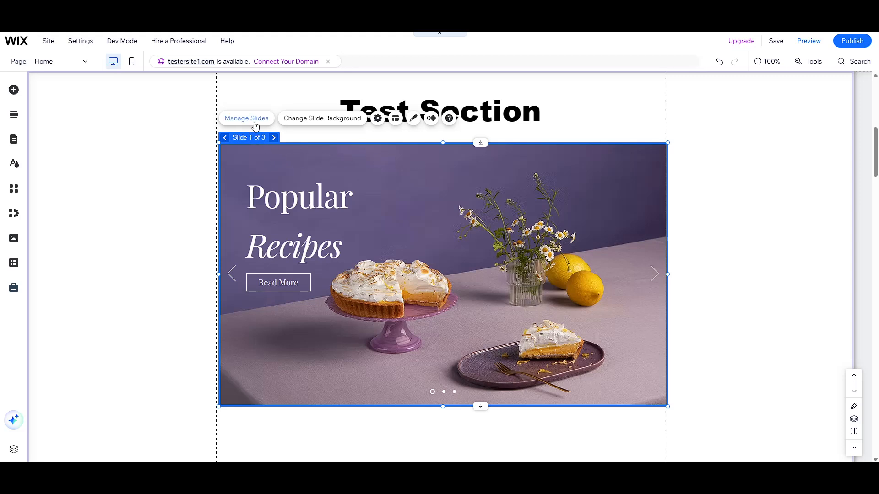
In Manage Slides, move Slide 2 above Slide 1, duplicate it, and add an empty Slide 5.
click(245, 119)
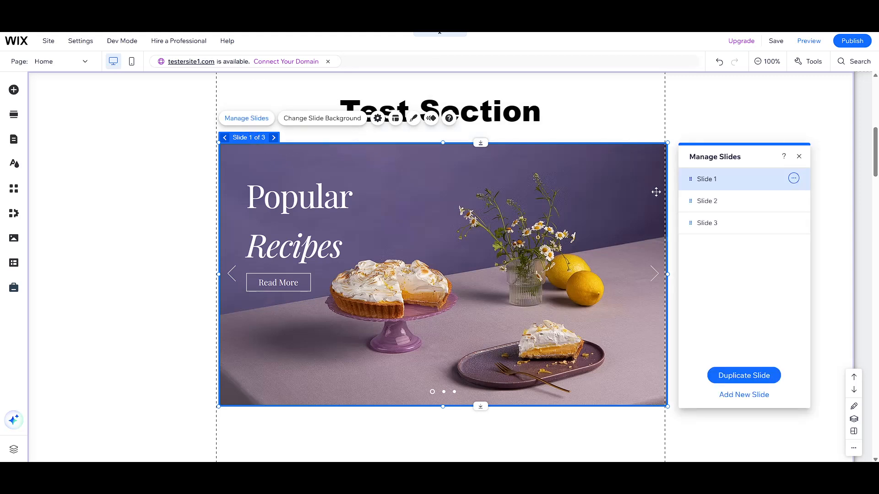
mouse_move(698, 186)
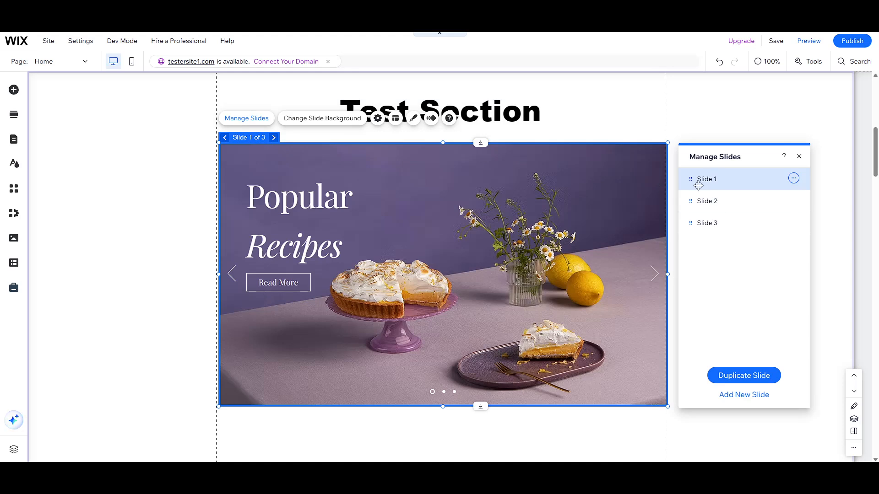
click(707, 223)
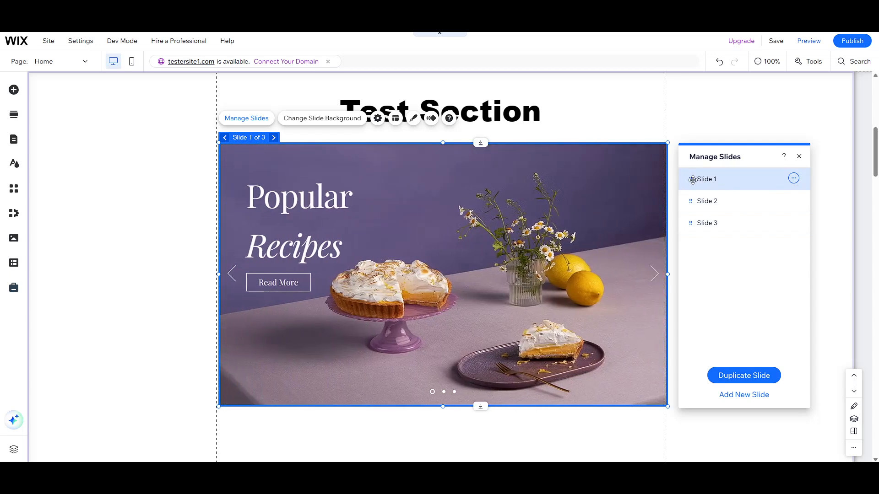
drag(707, 179, 707, 198)
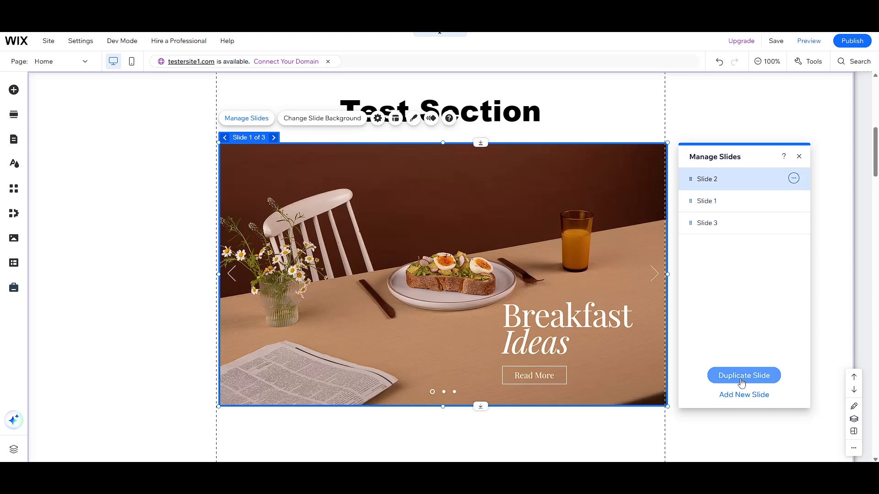
click(744, 376)
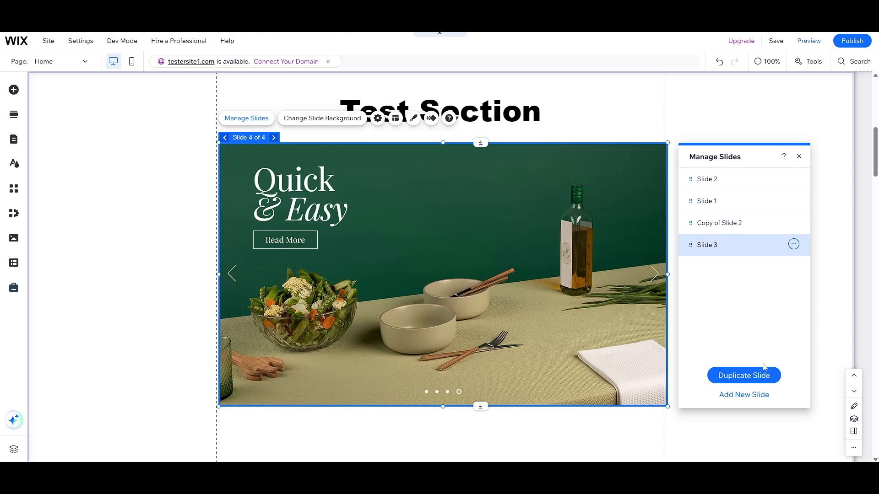
click(744, 394)
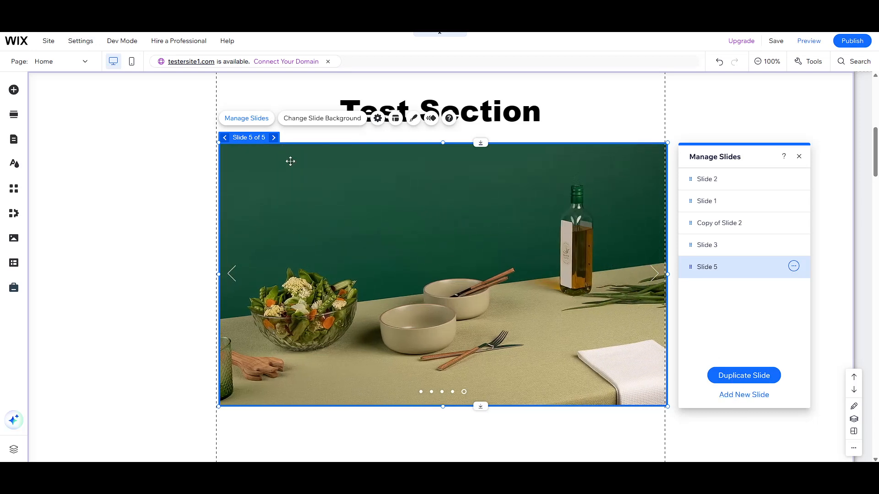
mouse_move(14, 90)
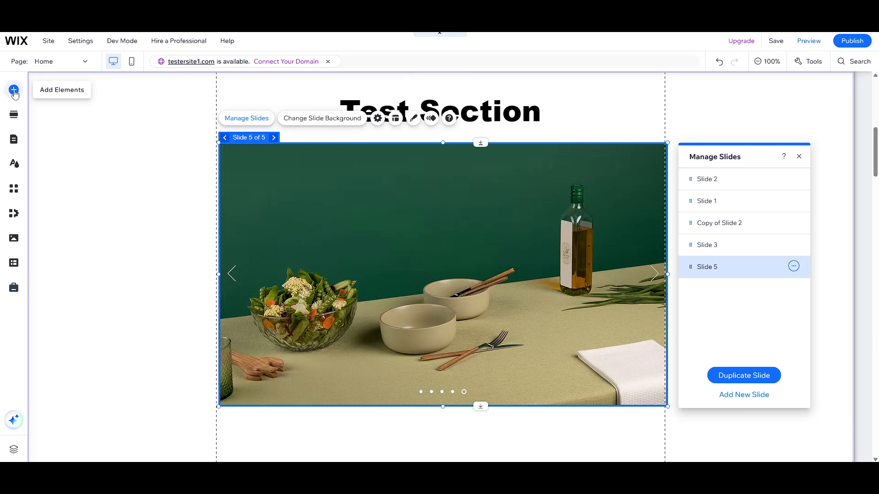
Add a Titles text element to Slide 5 reading 'new slide'.
click(14, 91)
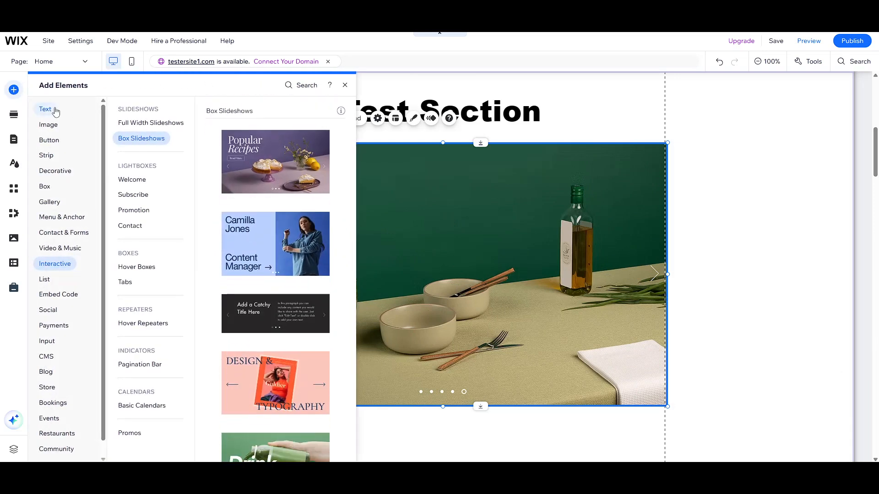
click(45, 109)
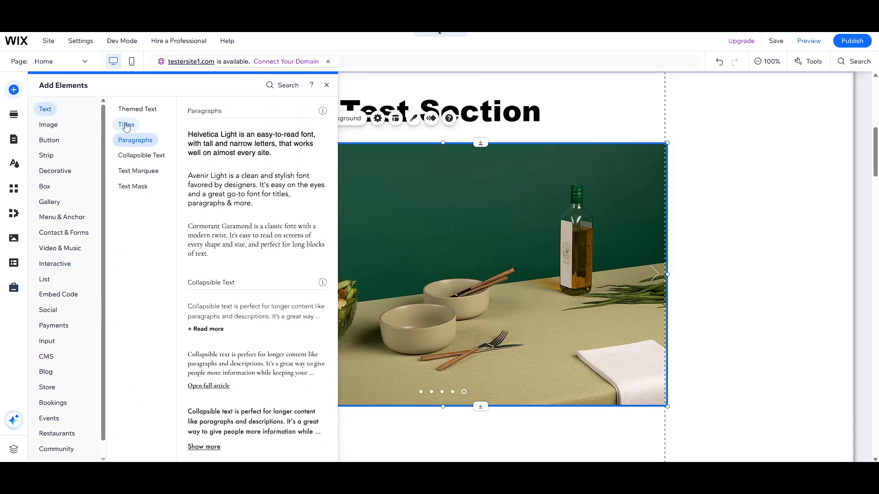
click(126, 126)
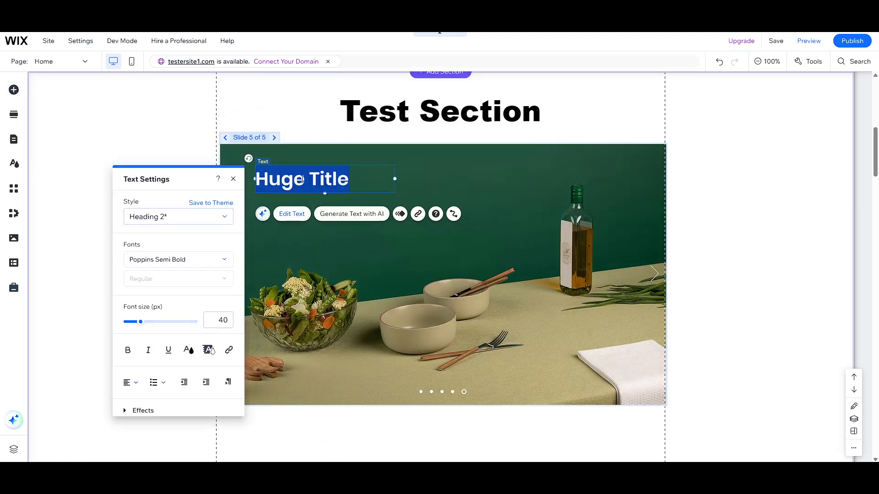
text(new slide)
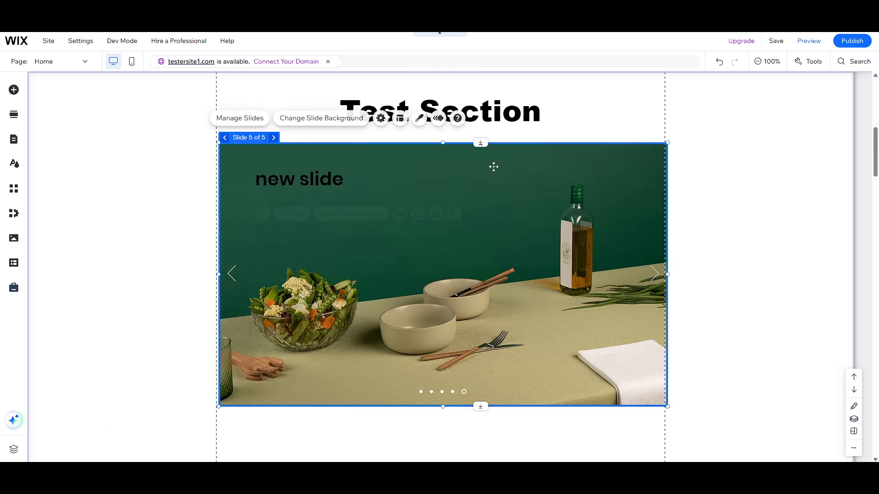
mouse_move(688, 276)
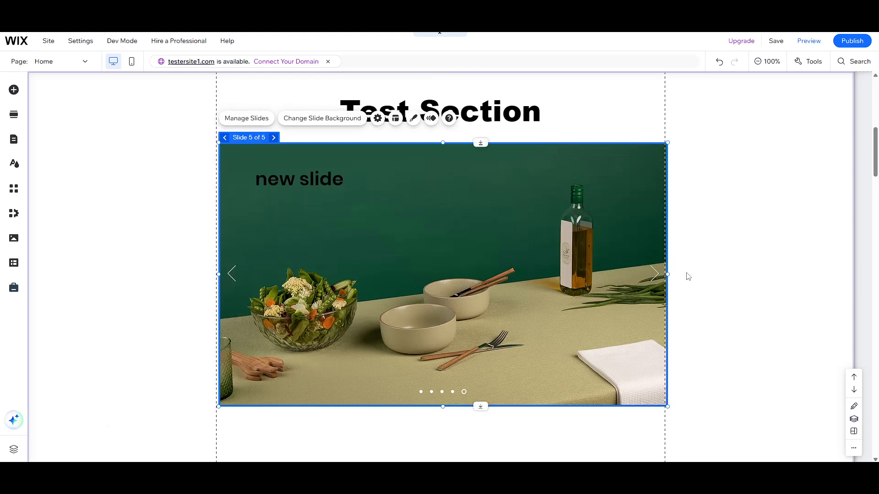